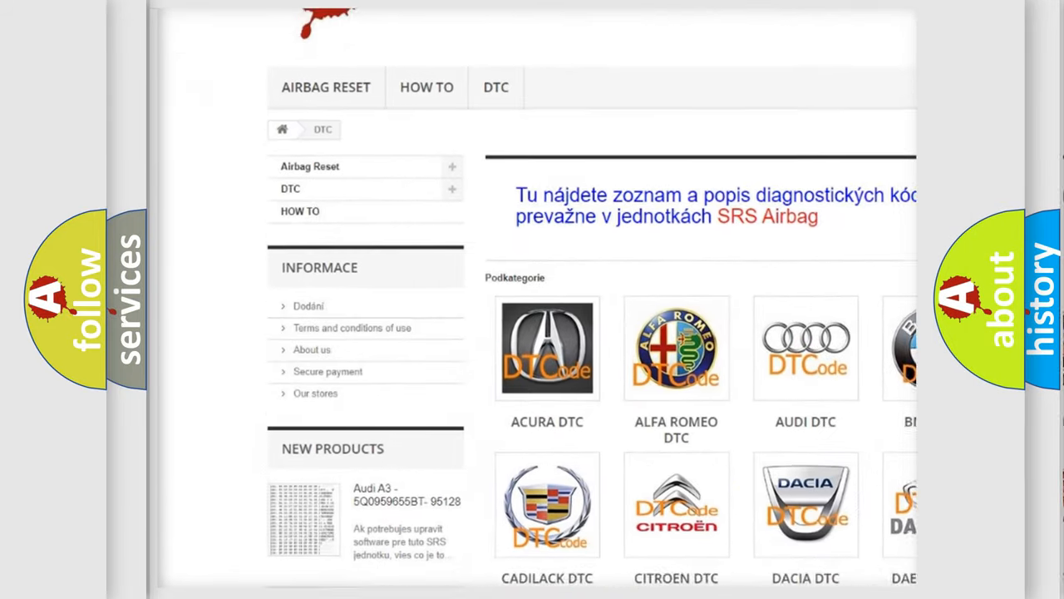
scroll(down, 3)
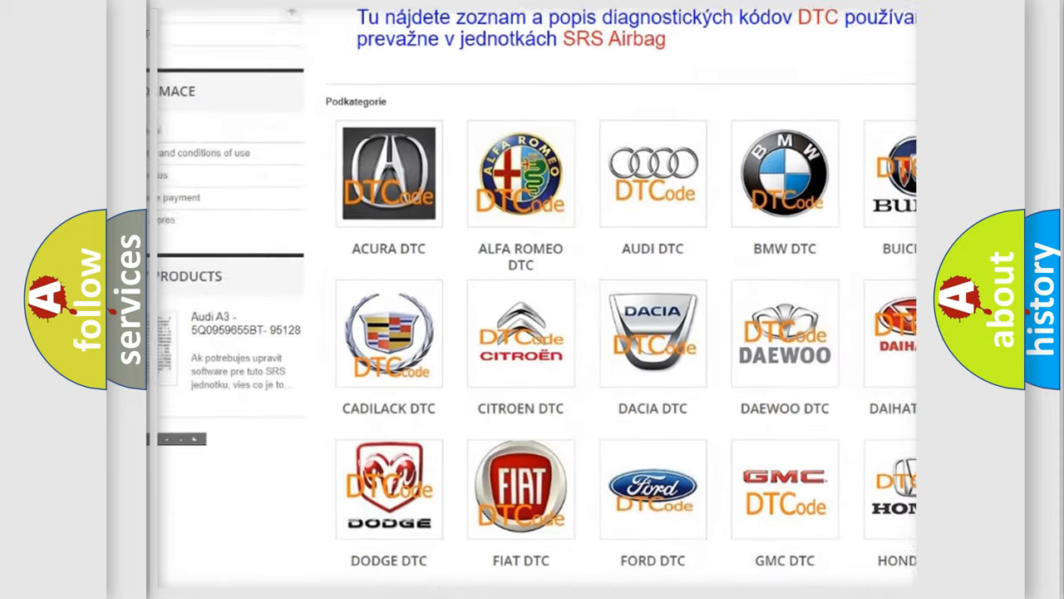
scroll(down, 3)
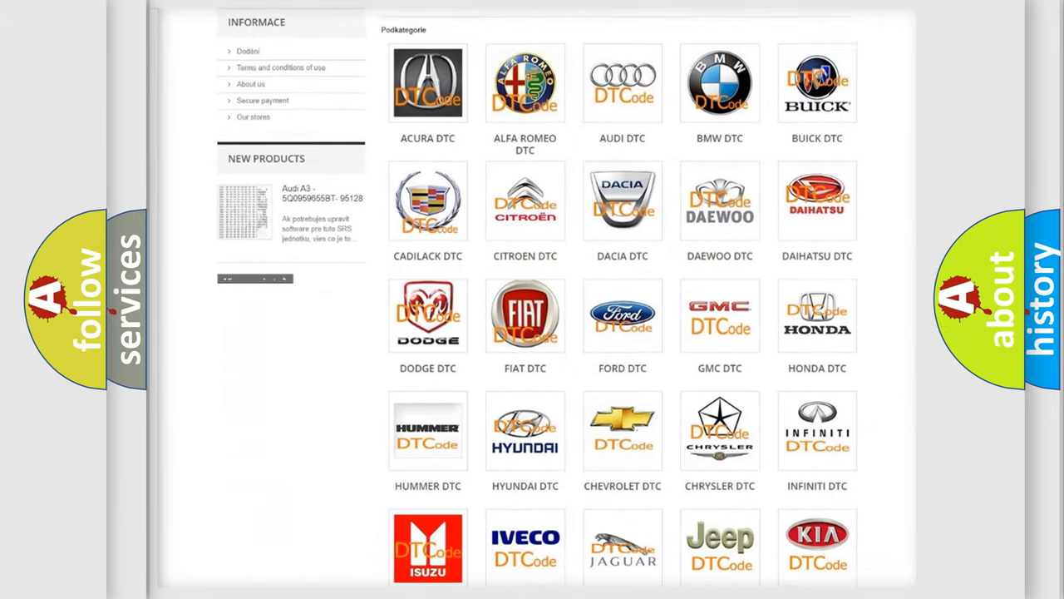
scroll(down, 3)
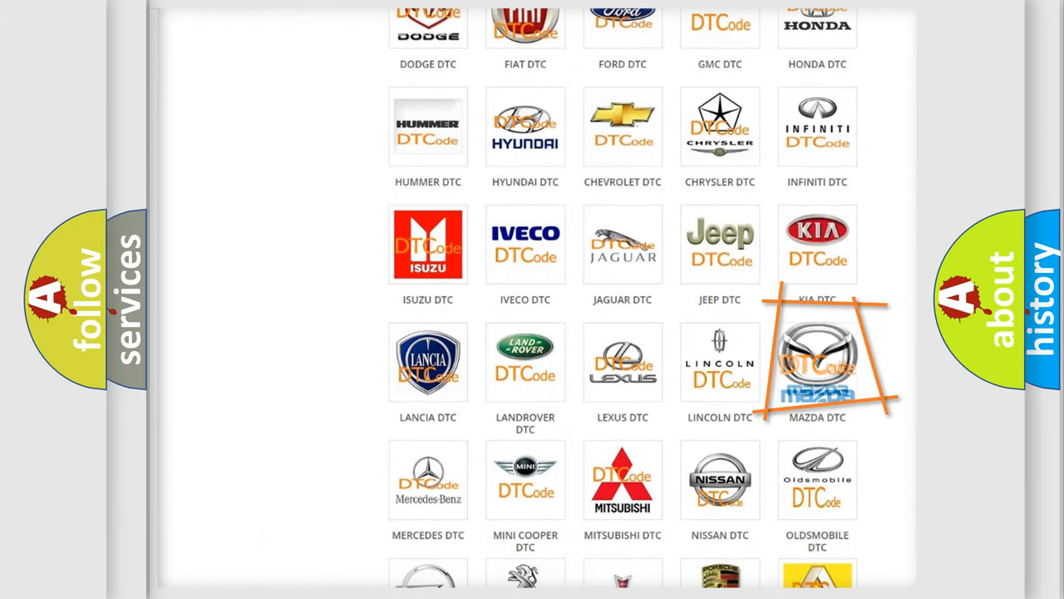